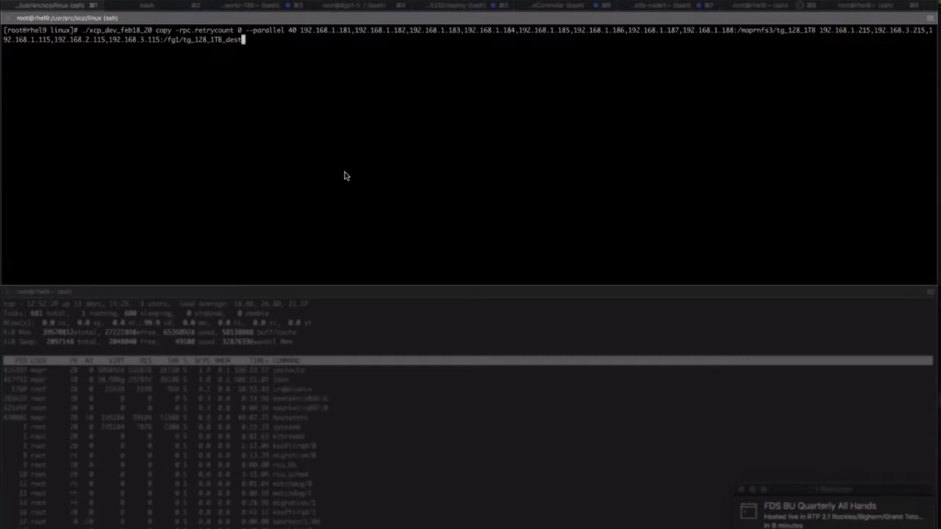
- Run the xcp copy of tg_128_1TB to /fg1/tg_128_1TB_dest with 40 parallel streams
key("Return")
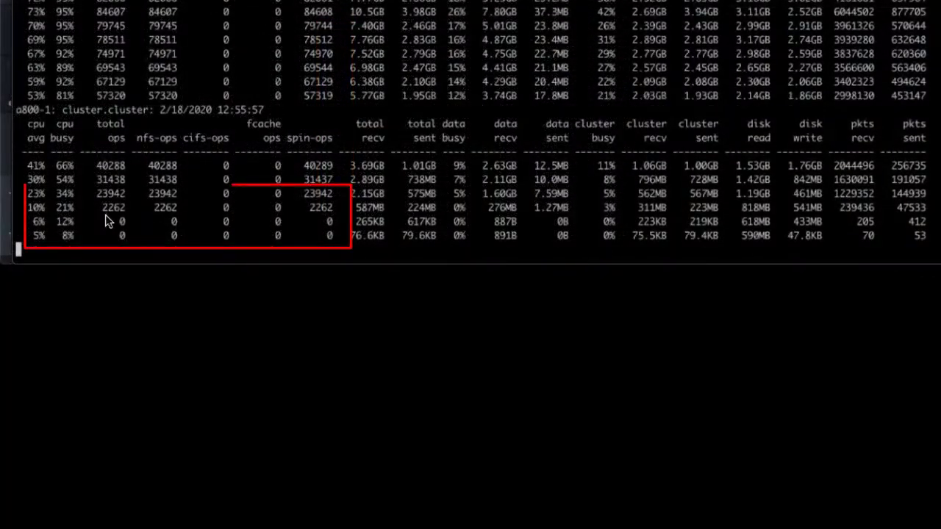
- Scroll the cluster statistics as NFS and spin ops taper toward zero
scroll("down", 3)
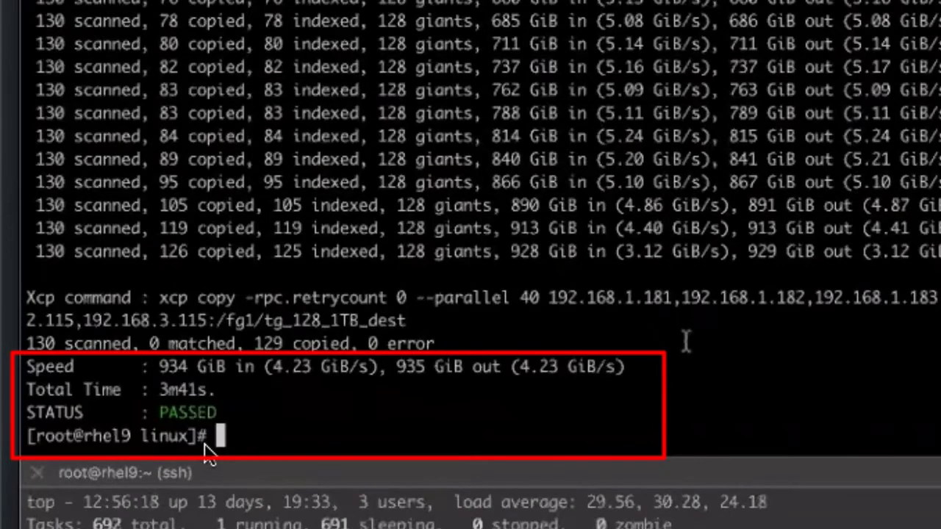
mouse_move(287, 390)
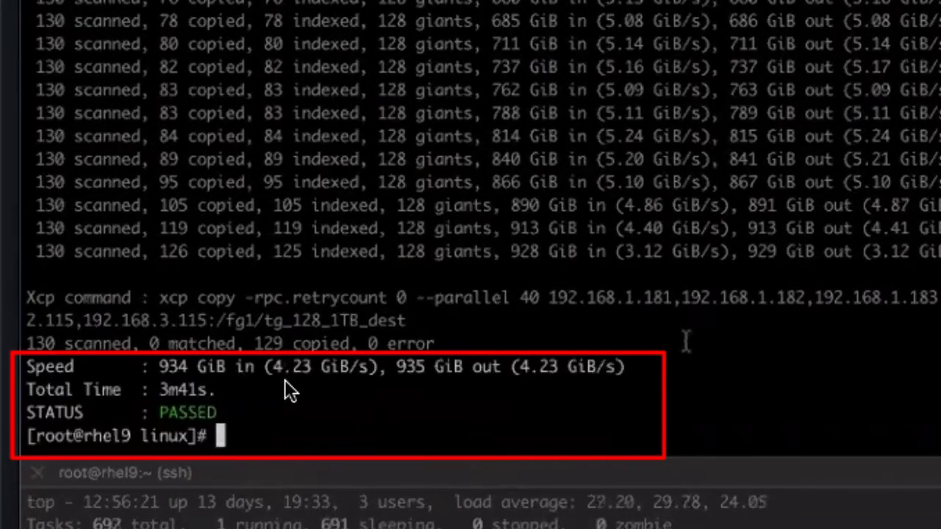
mouse_move(331, 383)
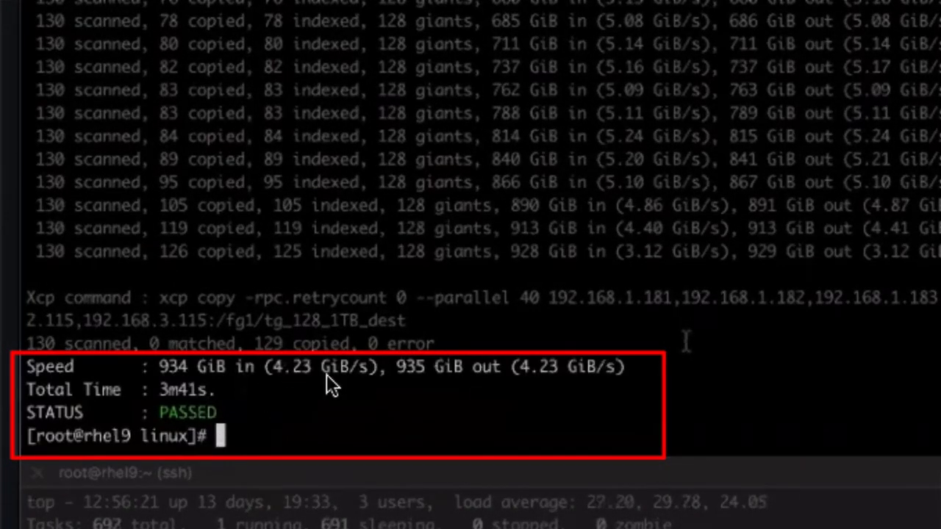
mouse_move(320, 430)
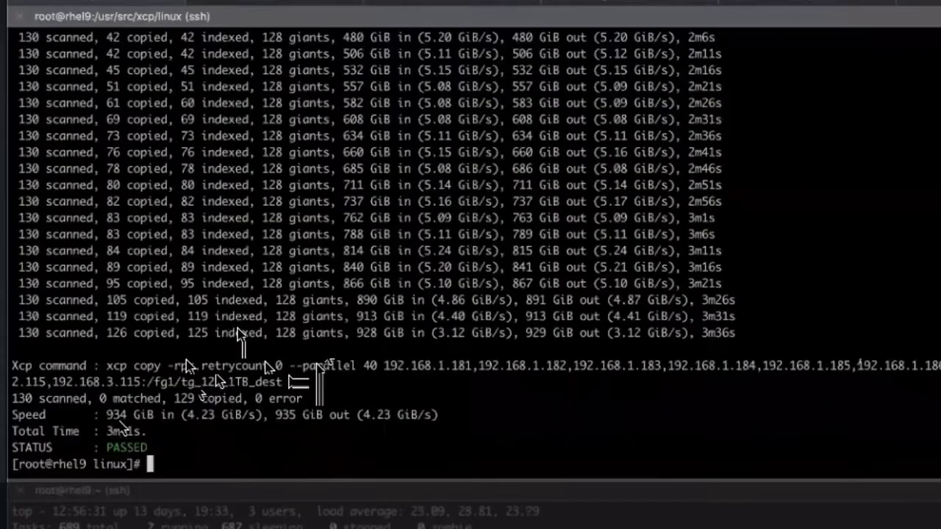
- List maprfs usage and the seven items in /tmp/testnfs3, selecting tg_128_1TB
type("hadoop fs -df -")
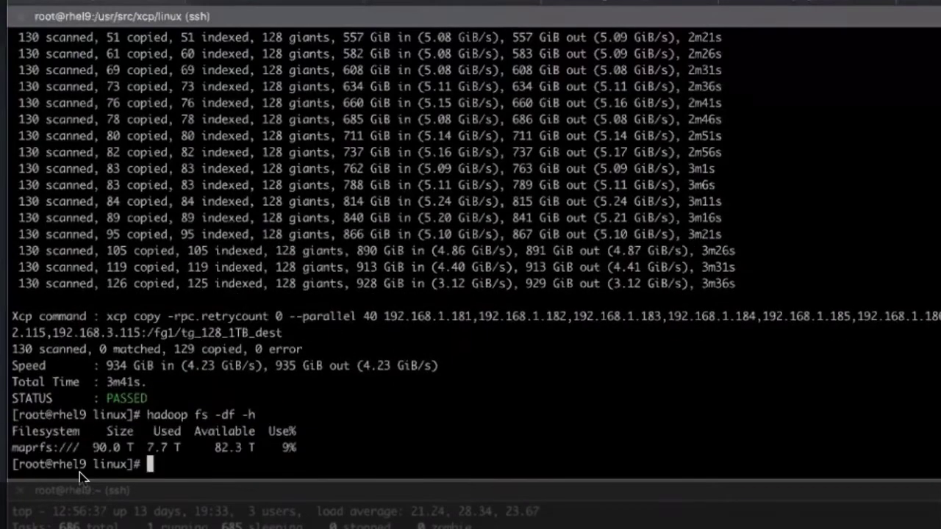
type("hadoop f -d")
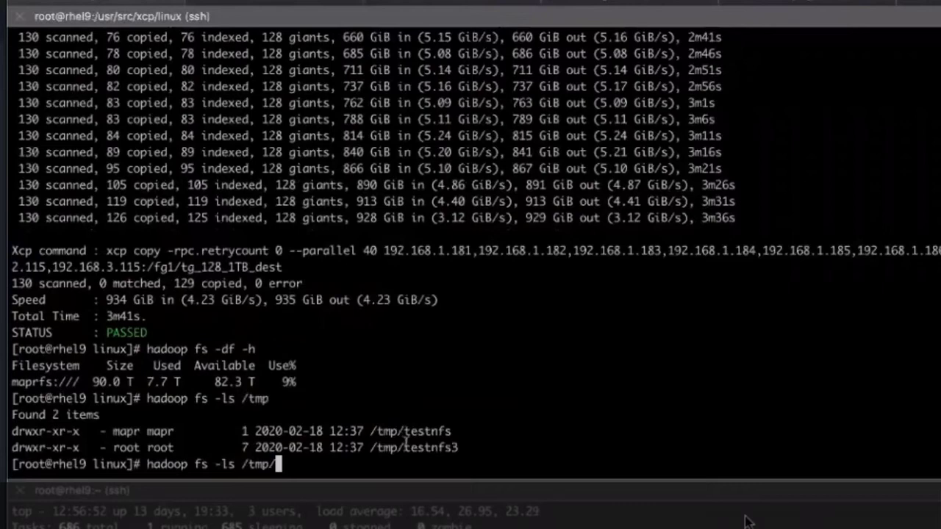
type("testnfs3/")
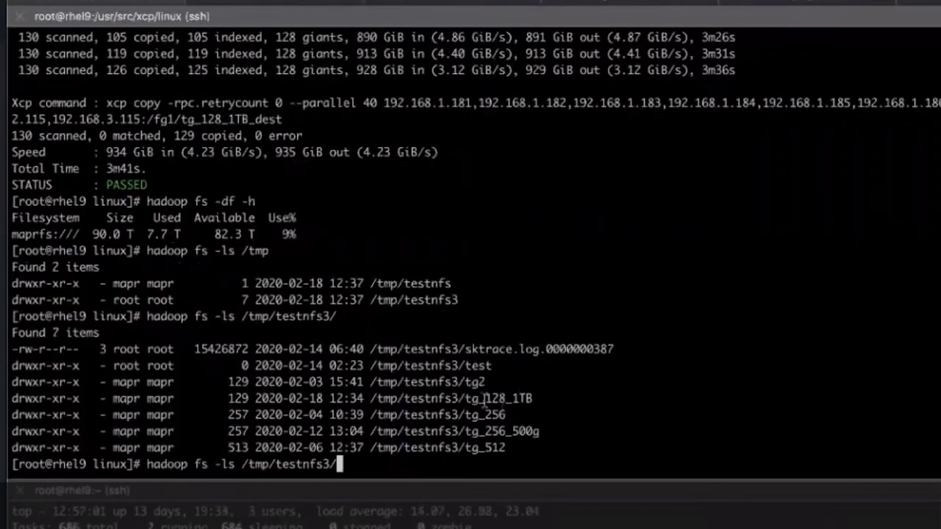
double_click(499, 397)
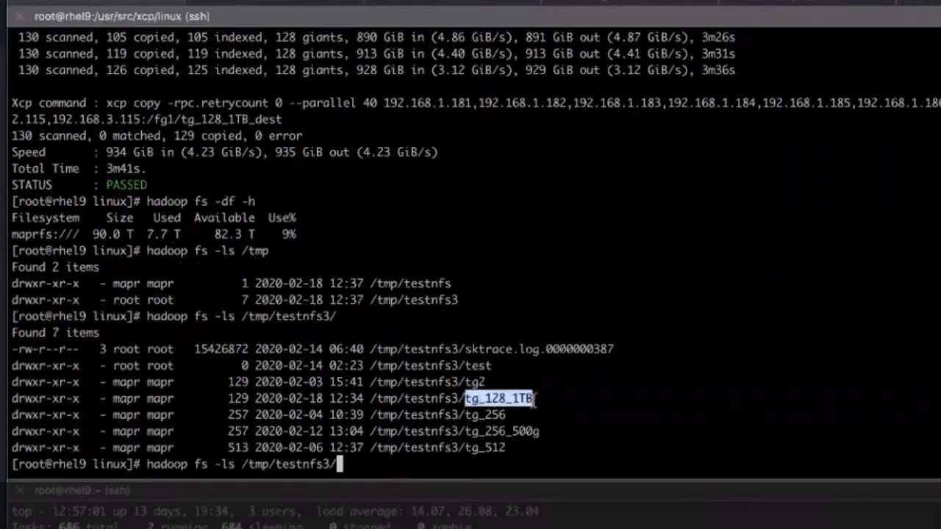